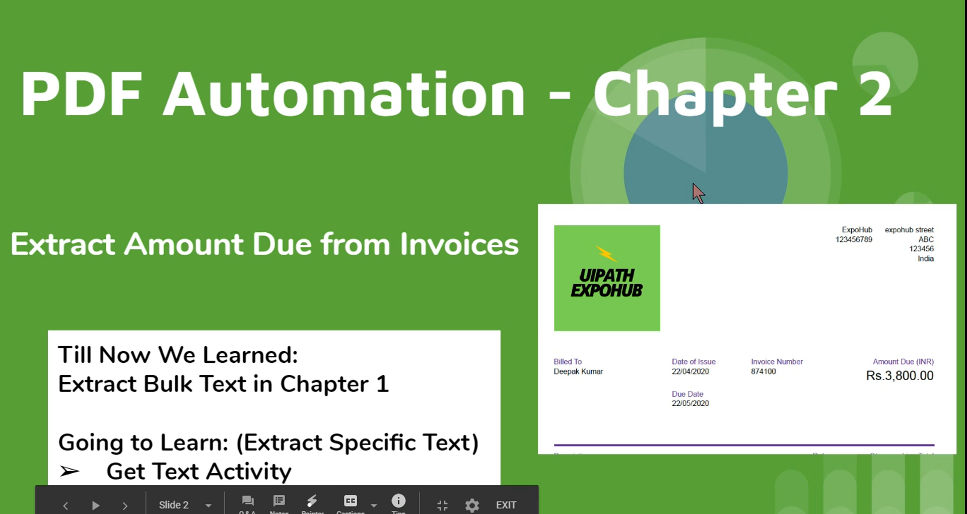
mouse_move(853, 154)
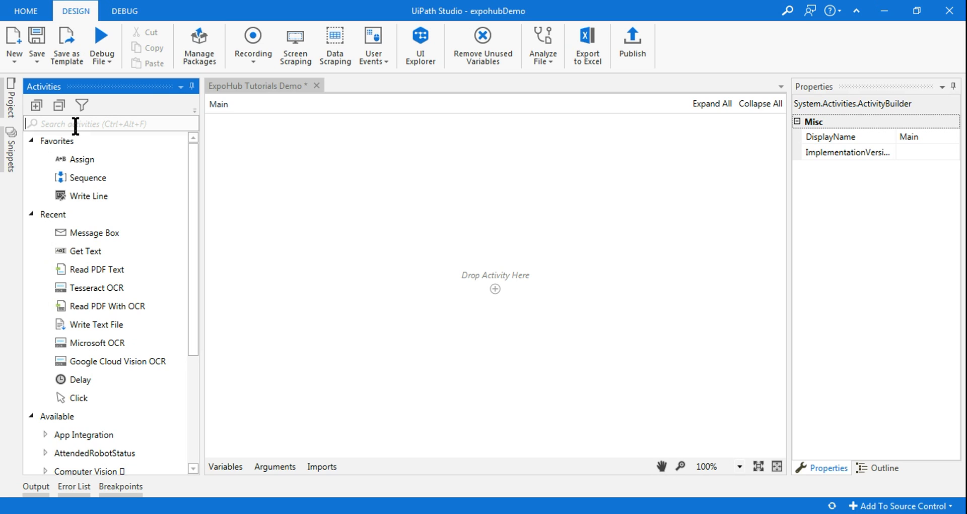
Search the Activities panel for the Get Text activity.
type("Ge")
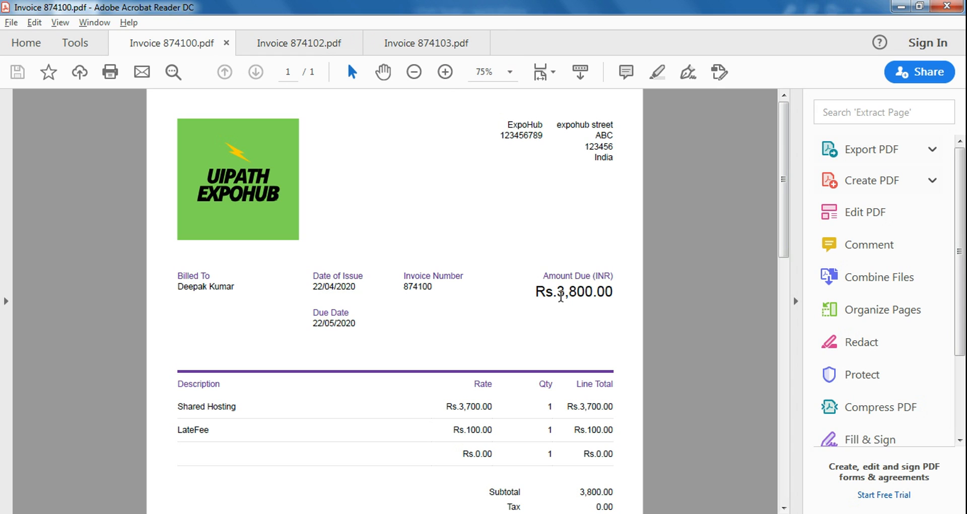
left_click(299, 43)
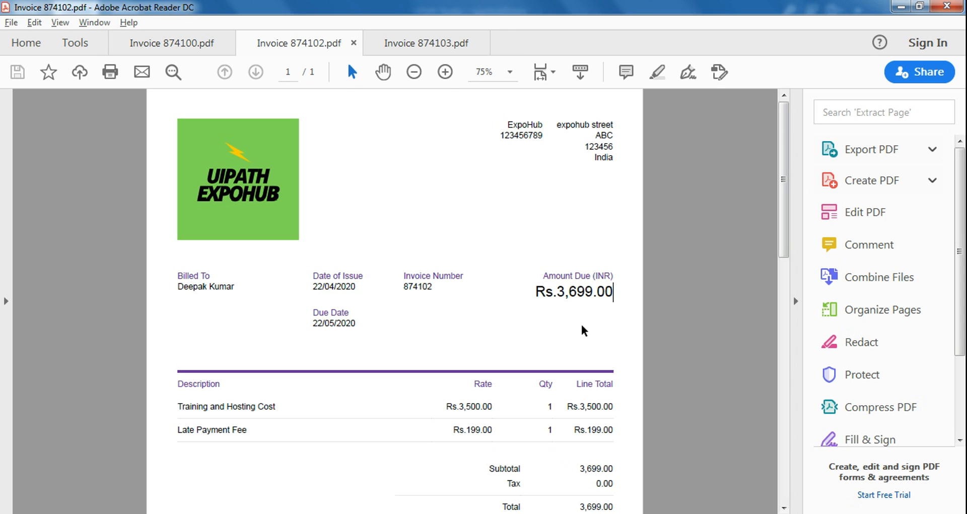
left_click(424, 43)
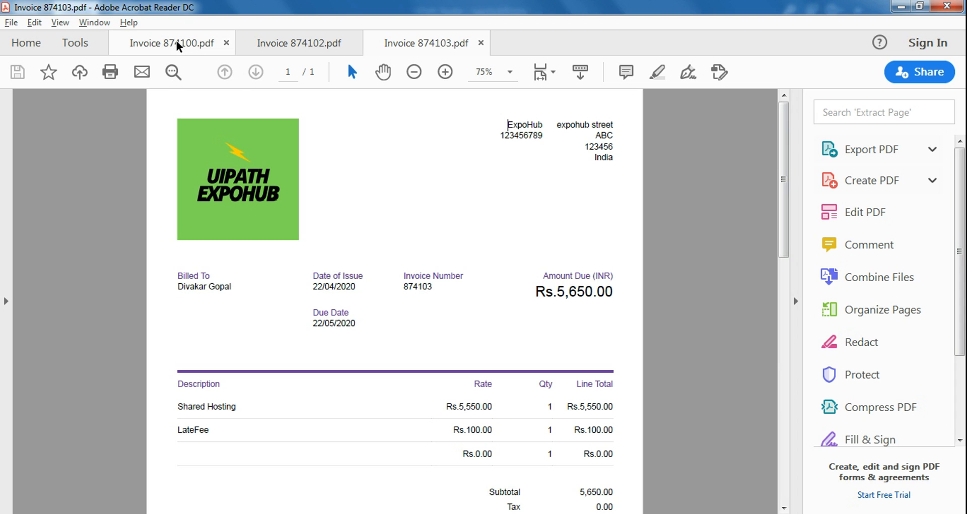
left_click(167, 43)
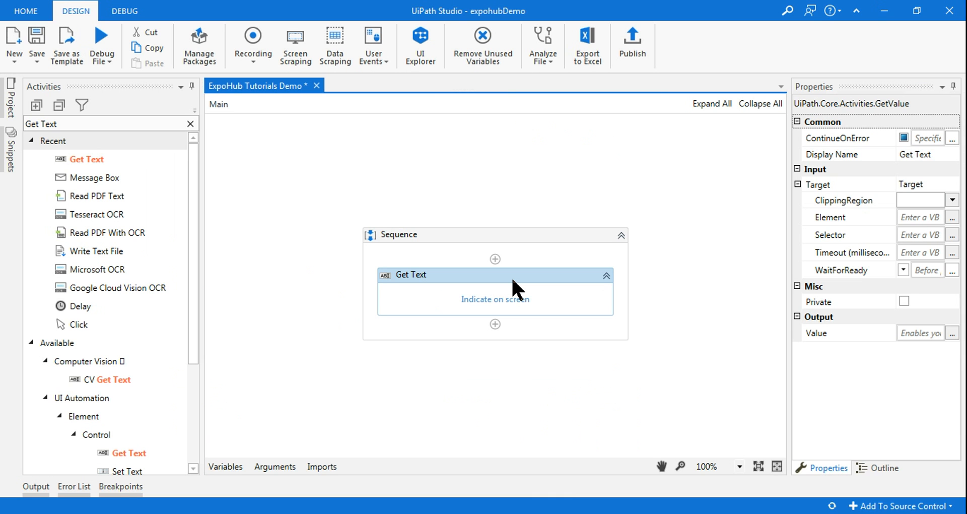
mouse_move(504, 307)
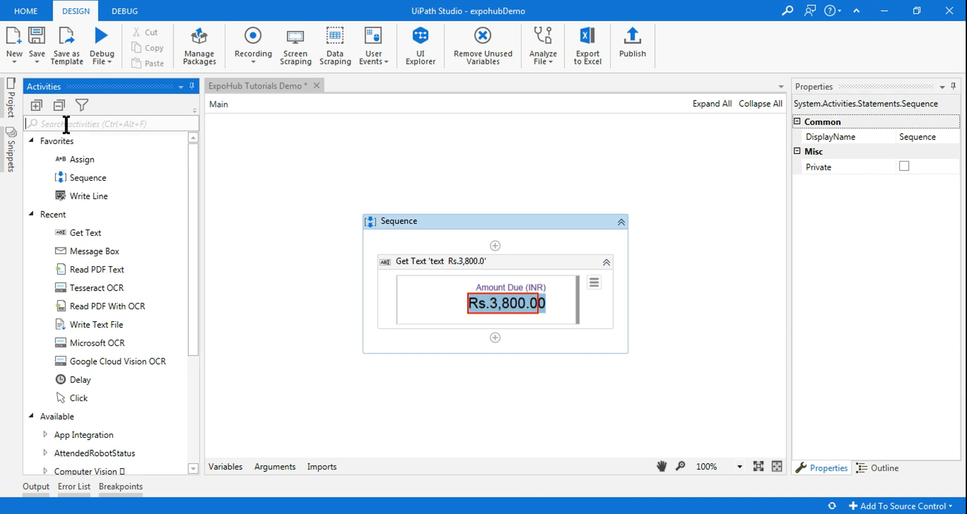
Add a Message Box after Get Text that displays the AmountDue value.
type("Message")
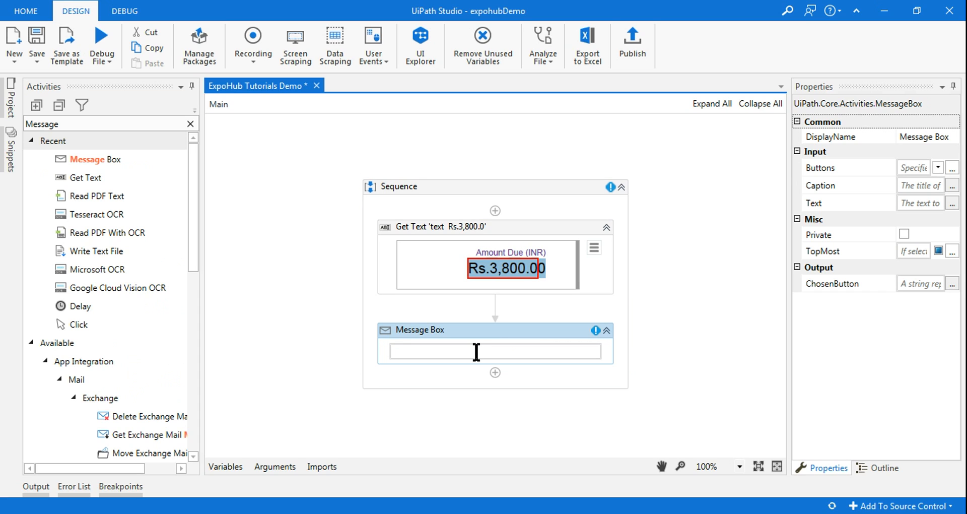
type("Amou")
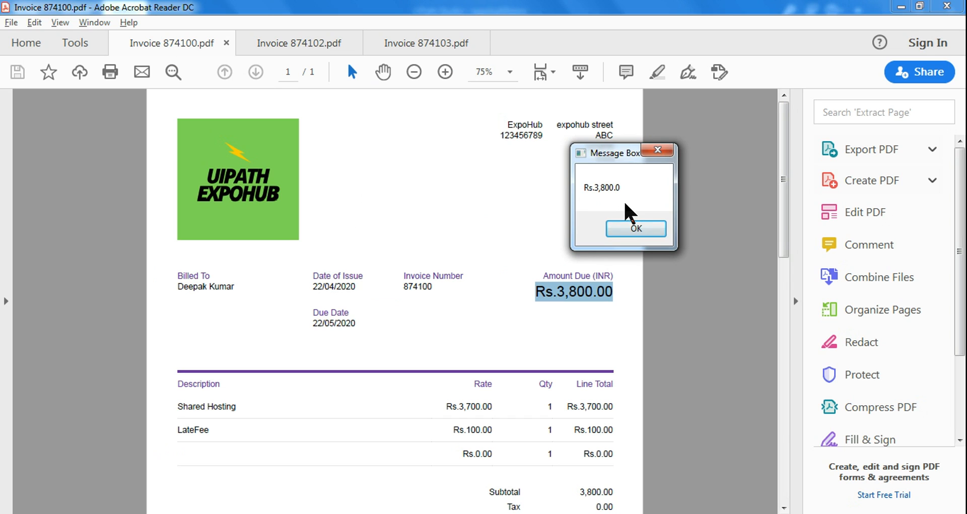
Dismiss the Rs.3,800.0 message and switch Acrobat to invoice 874102.
left_click(635, 229)
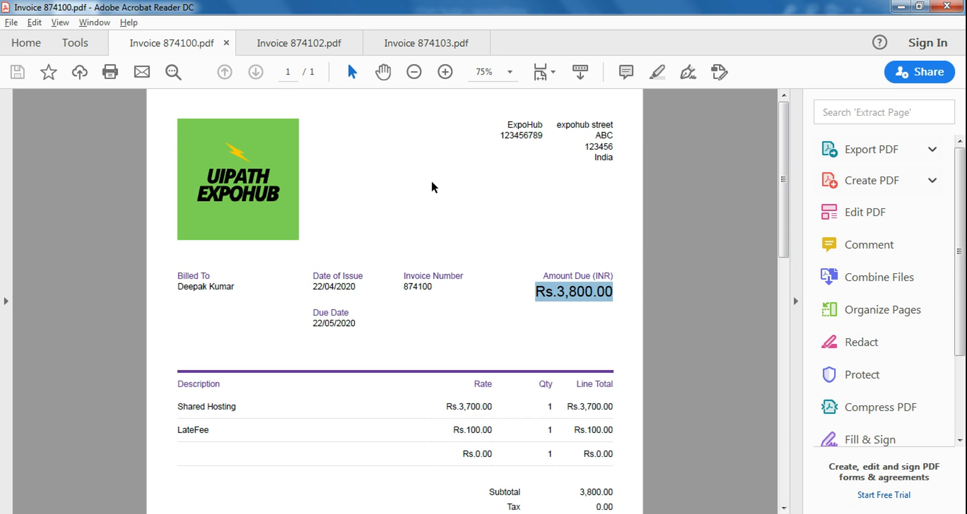
mouse_move(390, 261)
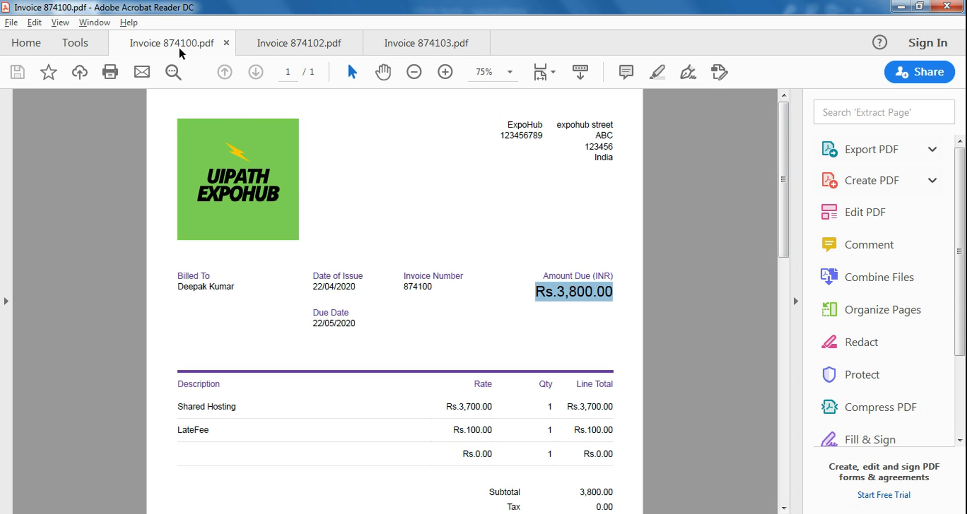
mouse_move(503, 220)
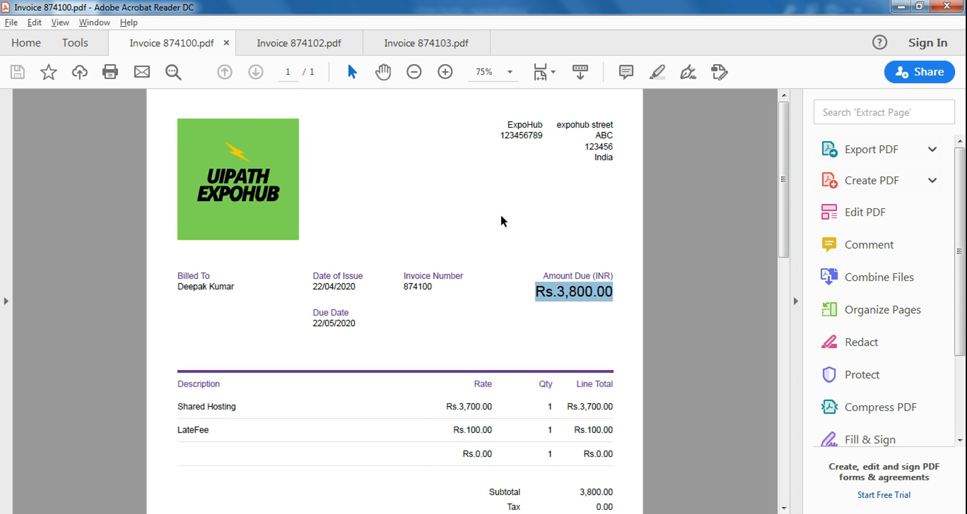
left_click(299, 44)
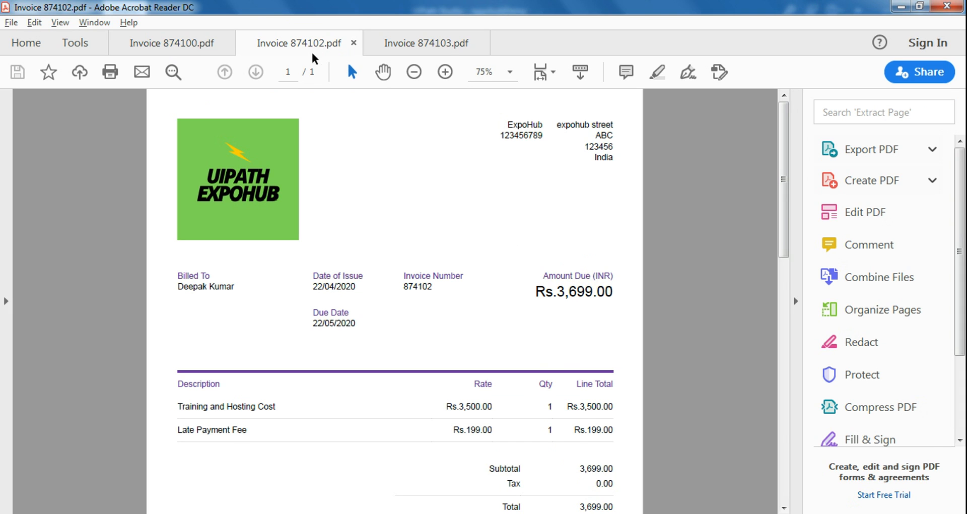
mouse_move(344, 176)
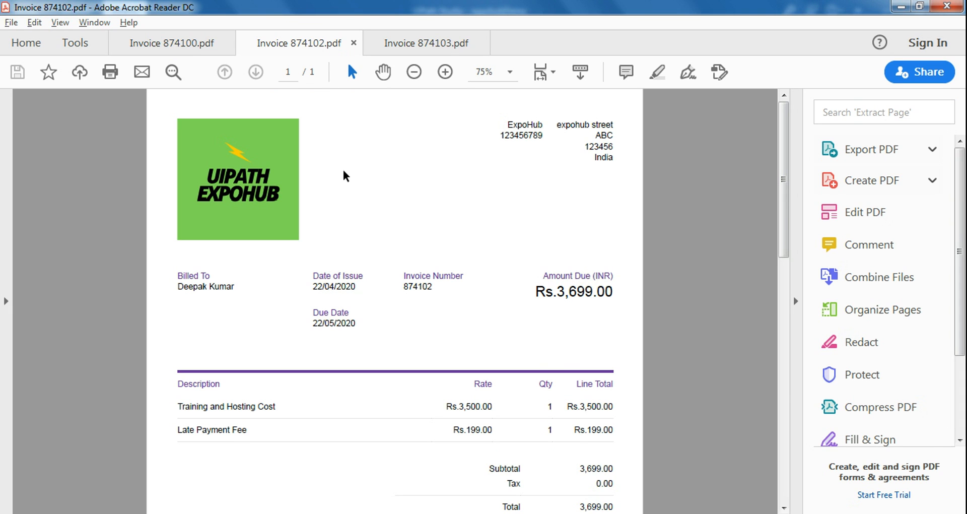
mouse_move(304, 54)
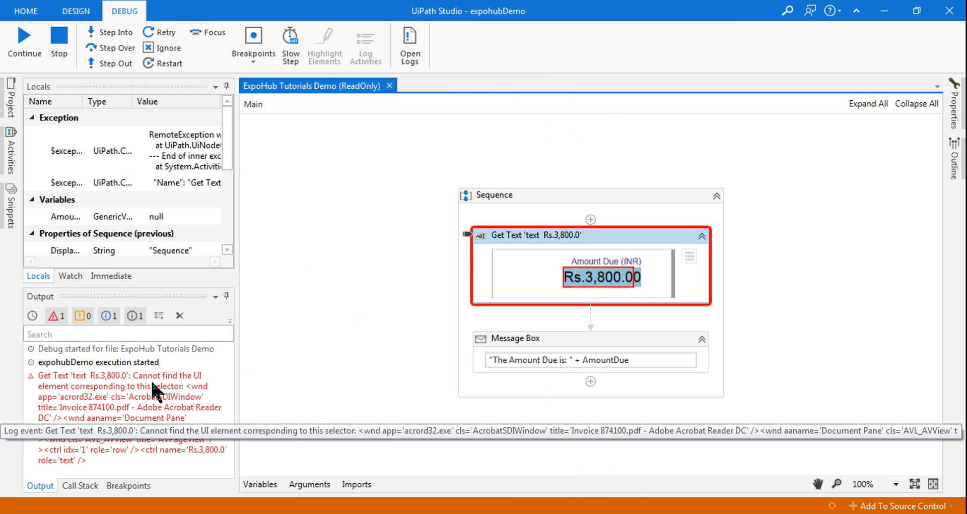
mouse_move(161, 392)
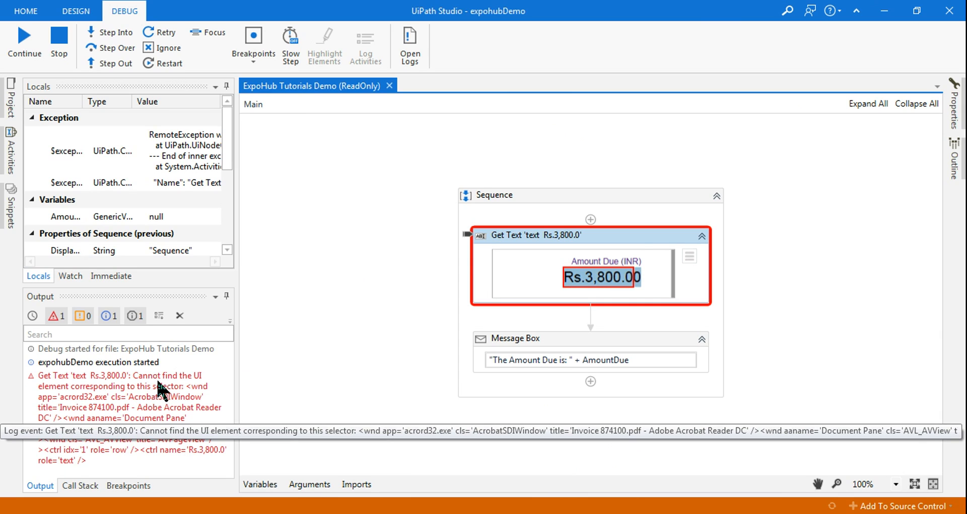
Open the Get Text selector in UI Explorer after the failed run on invoice 874102.
left_click(75, 11)
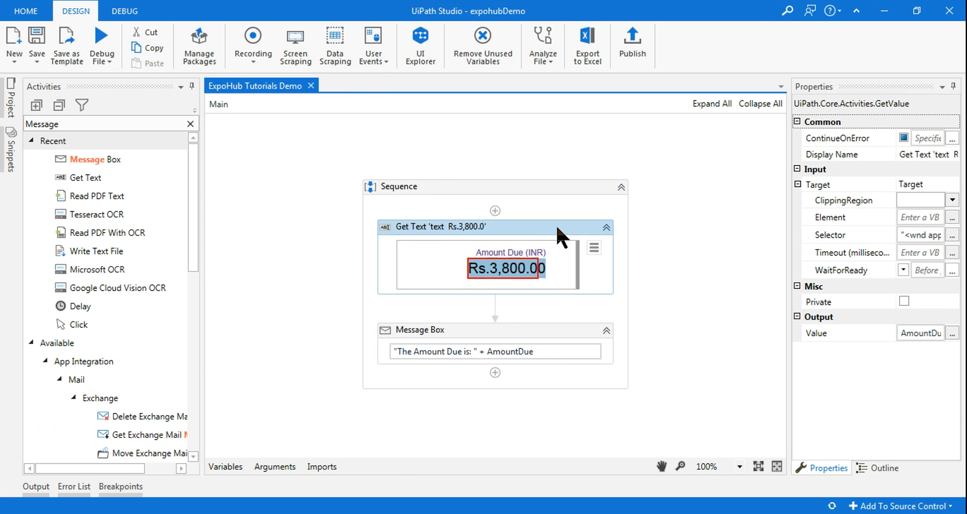
mouse_move(517, 234)
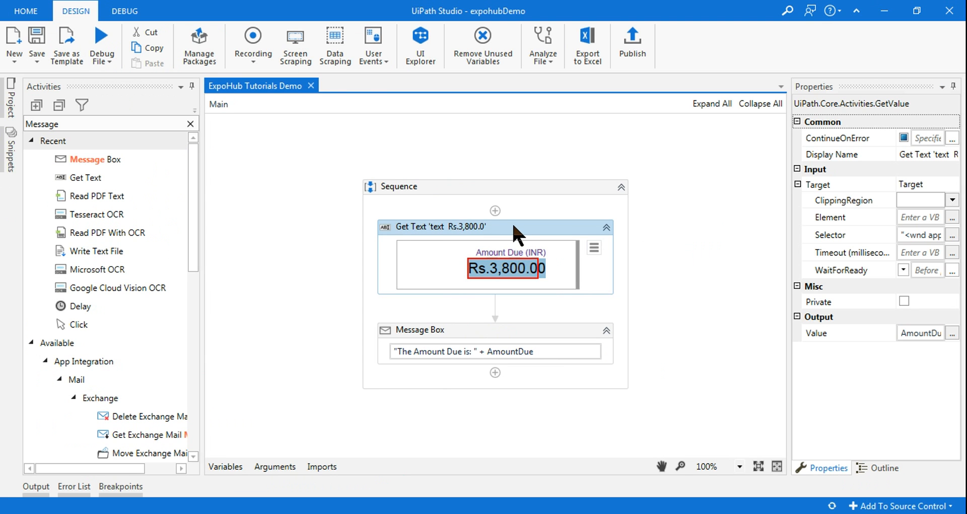
mouse_move(914, 242)
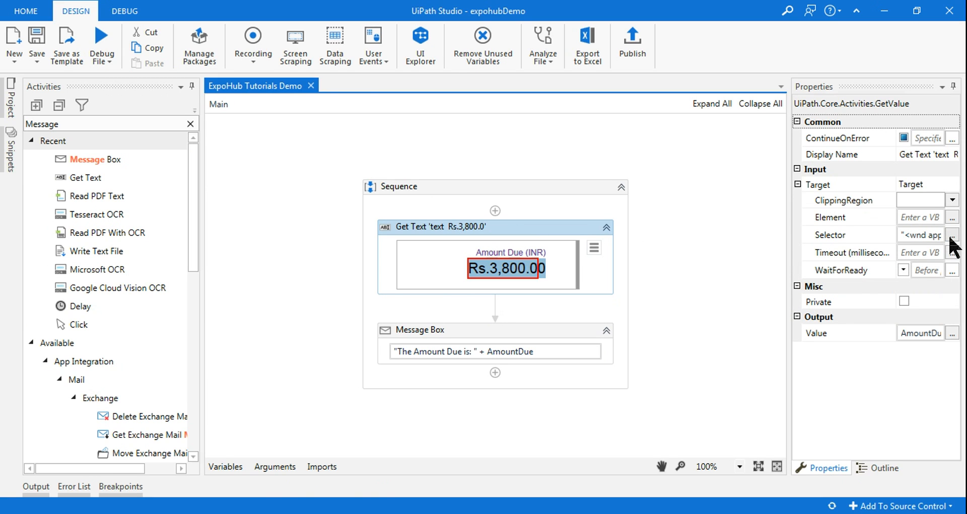
left_click(951, 234)
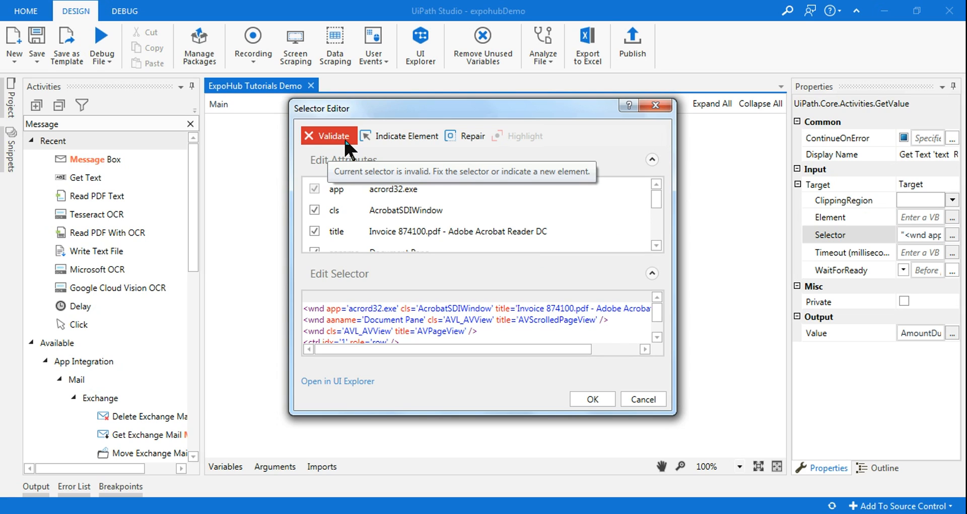
mouse_move(360, 384)
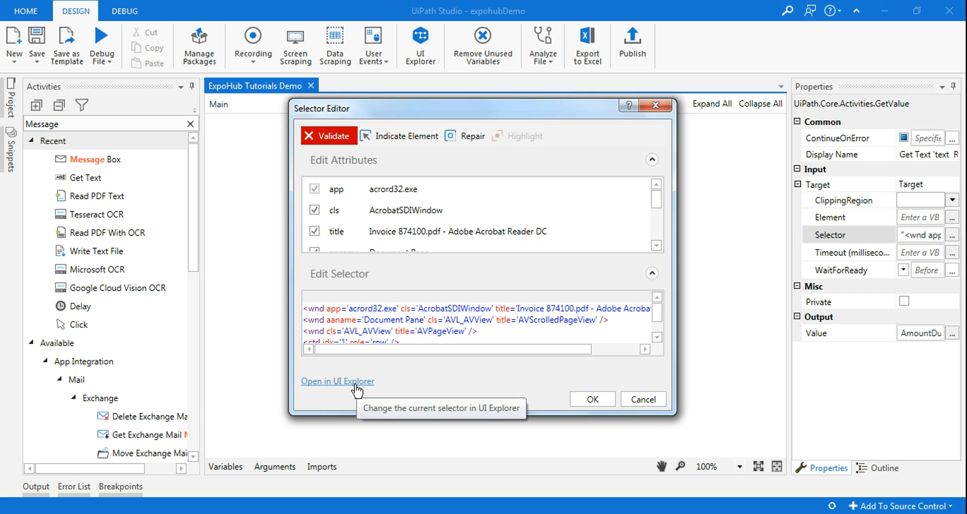
left_click(337, 380)
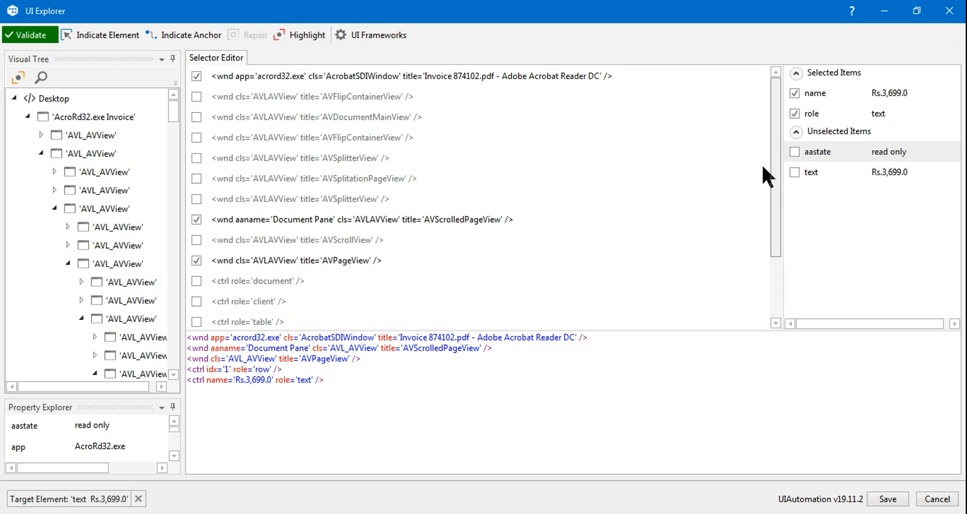
mouse_move(373, 86)
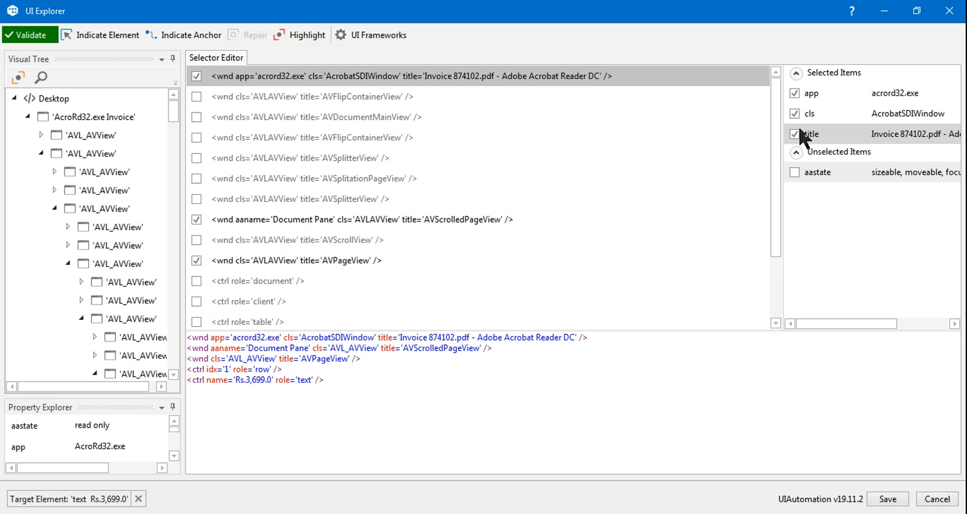
Drop the invoice title and Rs.3,699.0 name, leaving role='text' idx='19'.
left_click(795, 133)
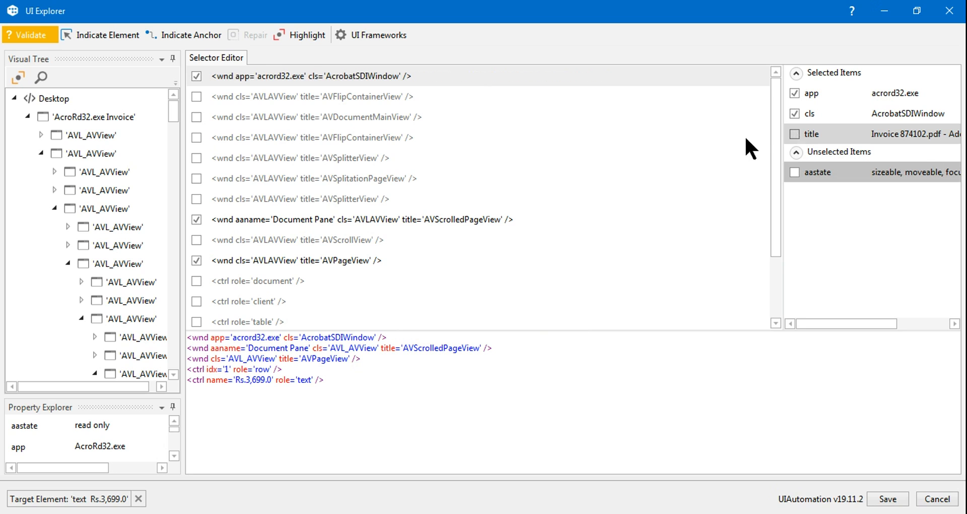
mouse_move(528, 234)
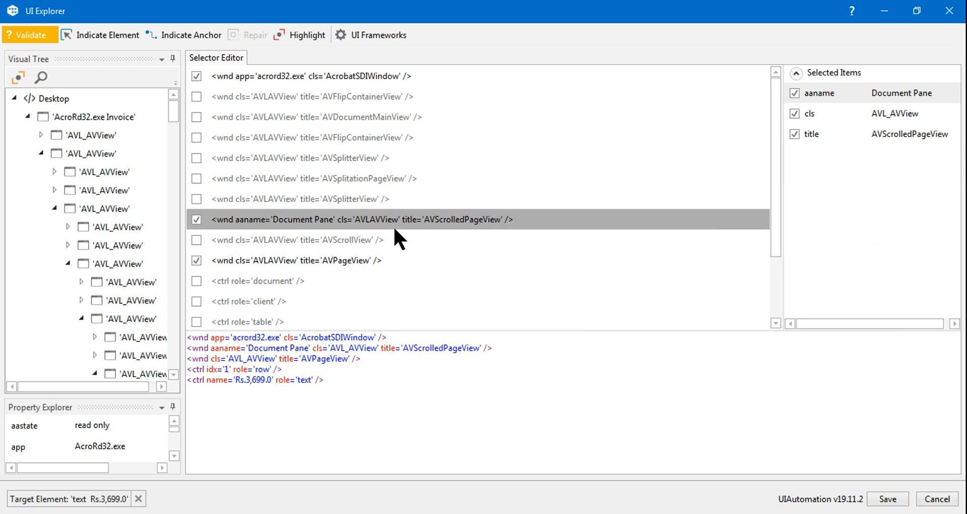
mouse_move(511, 231)
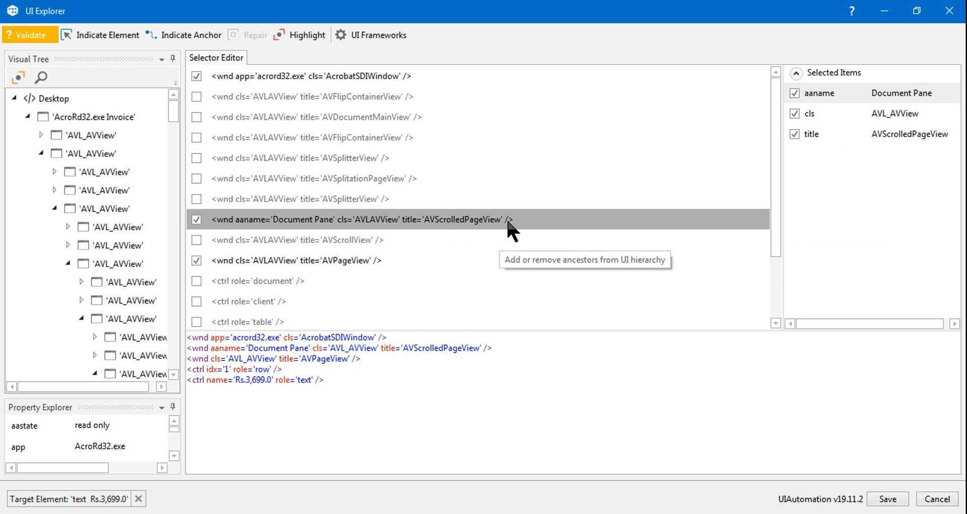
mouse_move(666, 188)
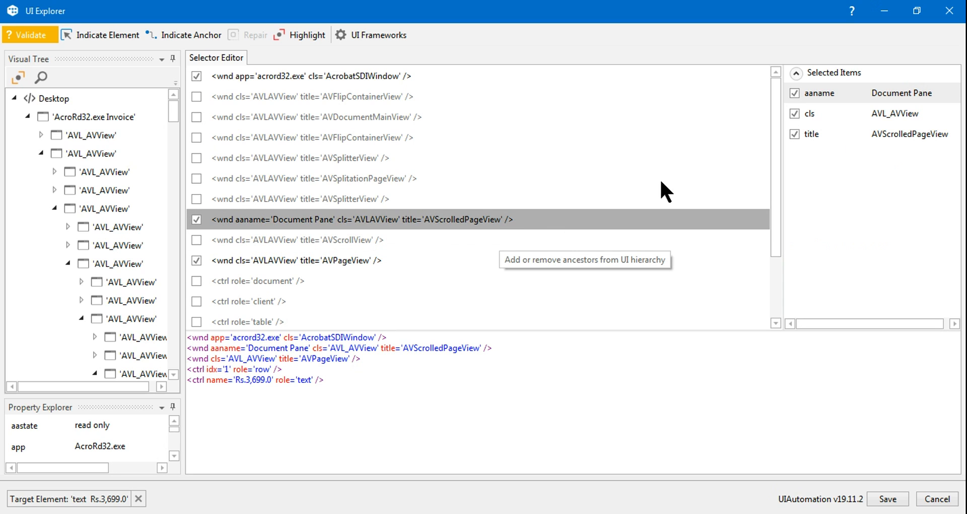
left_click(913, 134)
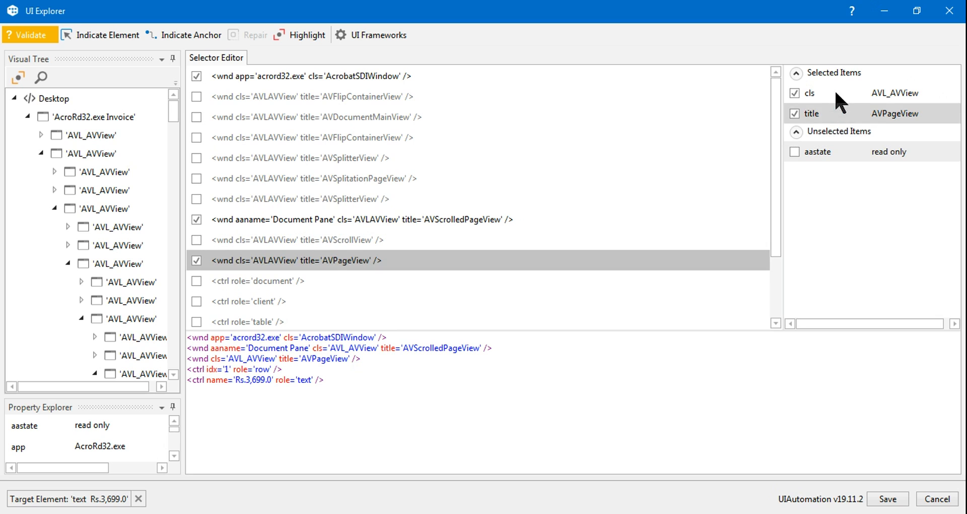
mouse_move(776, 252)
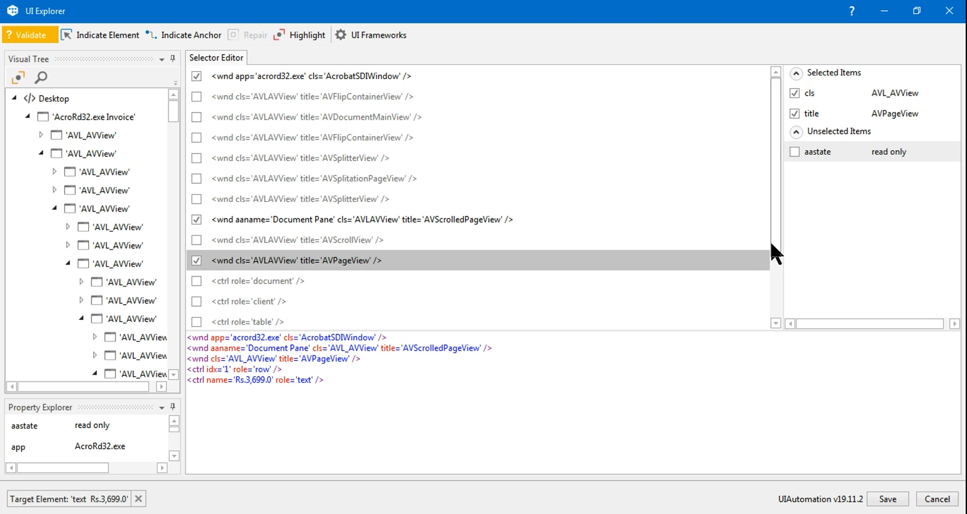
scroll("down", 3)
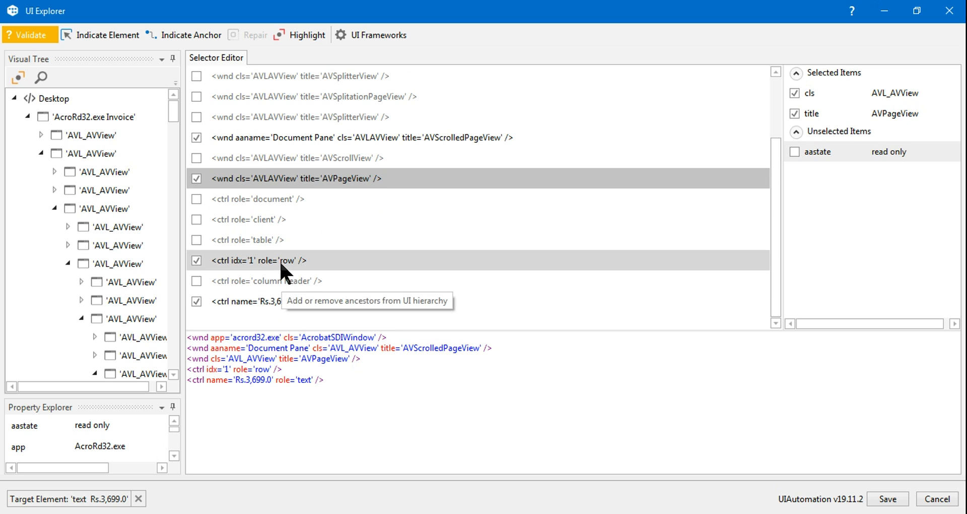
left_click(259, 260)
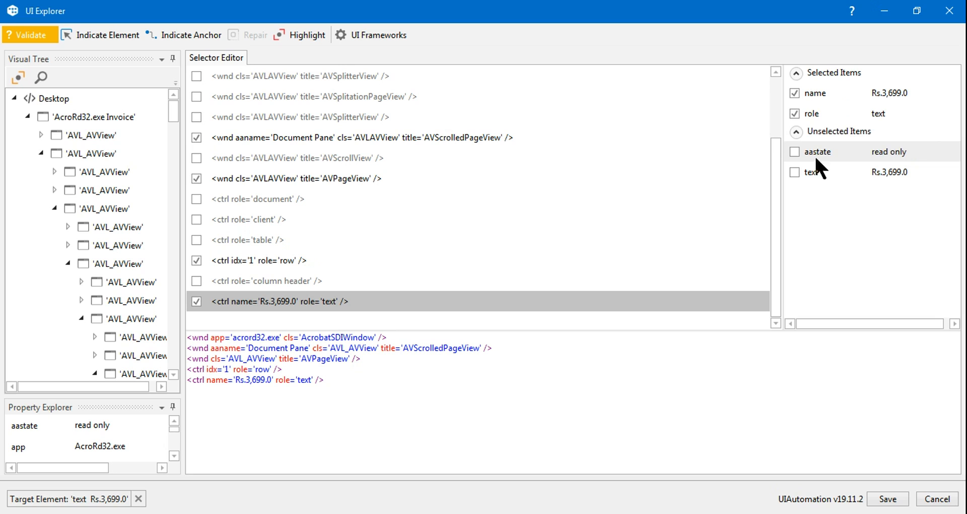
mouse_move(269, 311)
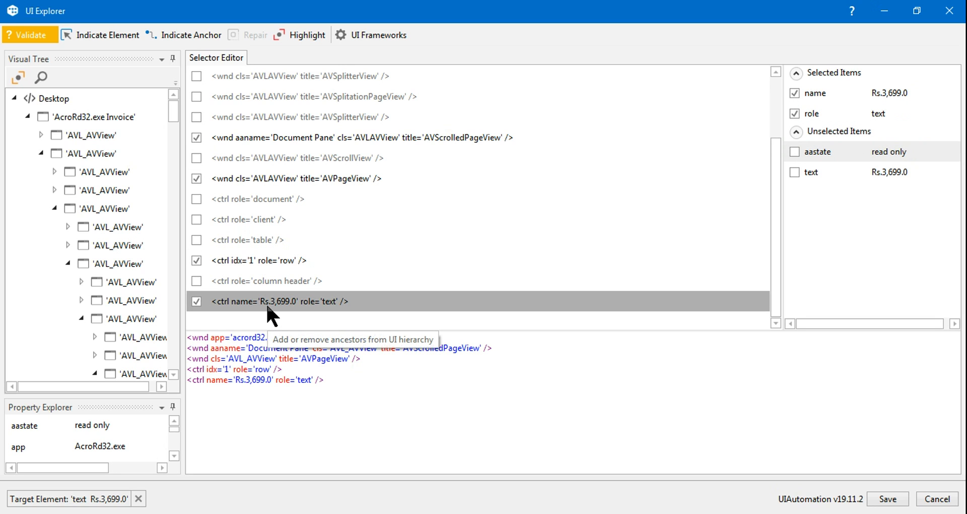
mouse_move(293, 311)
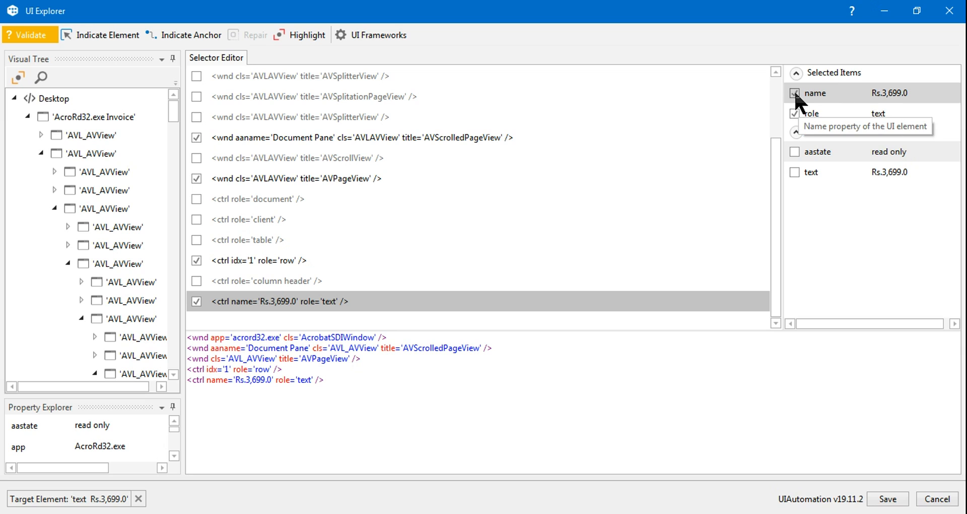
left_click(795, 93)
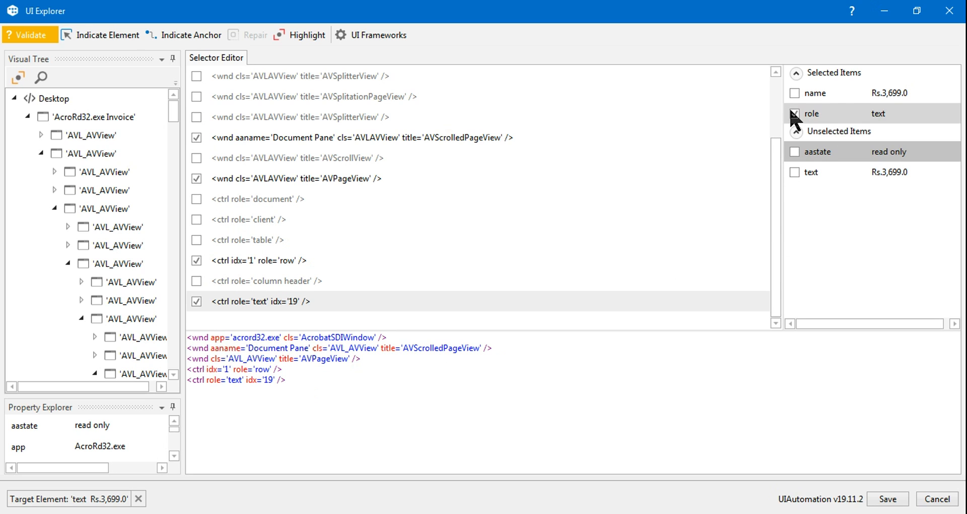
Validate the generic selector against invoice 874103 until it matches Rs.5,650.0.
left_click(795, 113)
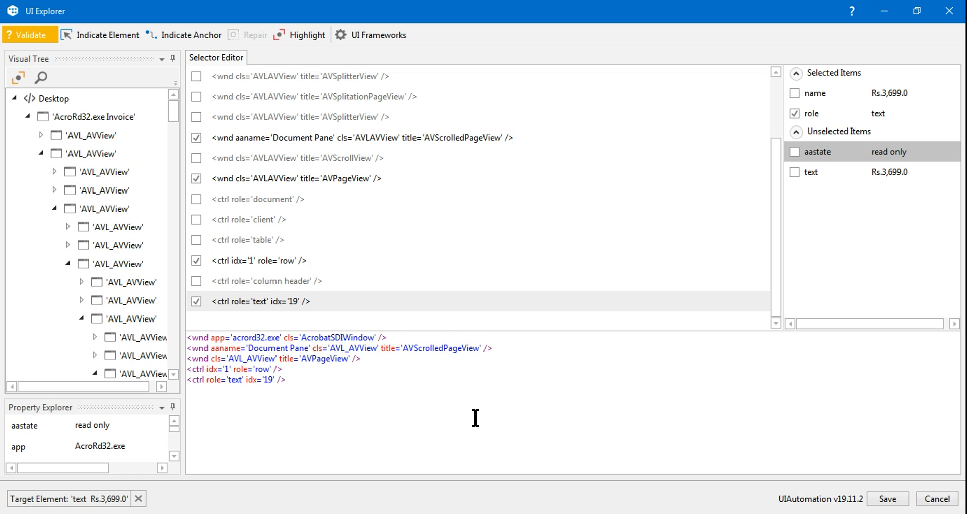
mouse_move(307, 393)
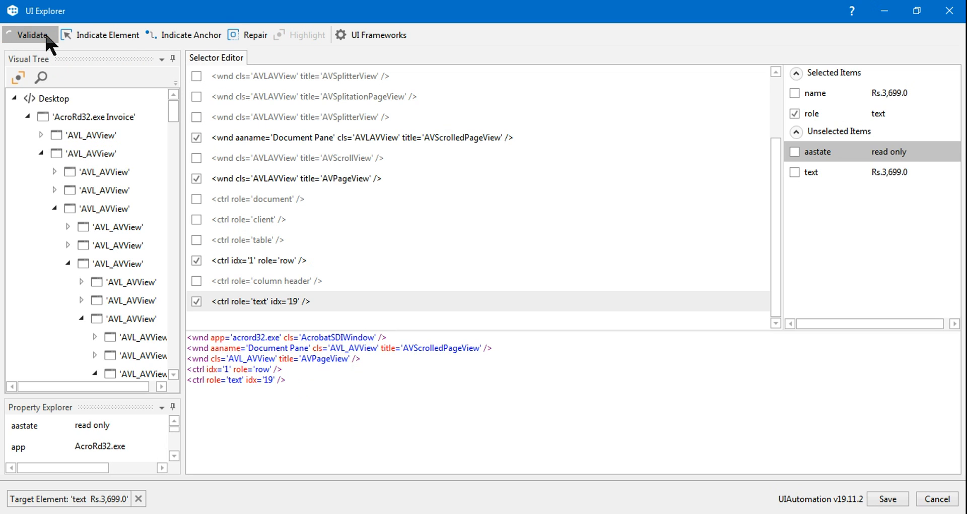
left_click(30, 34)
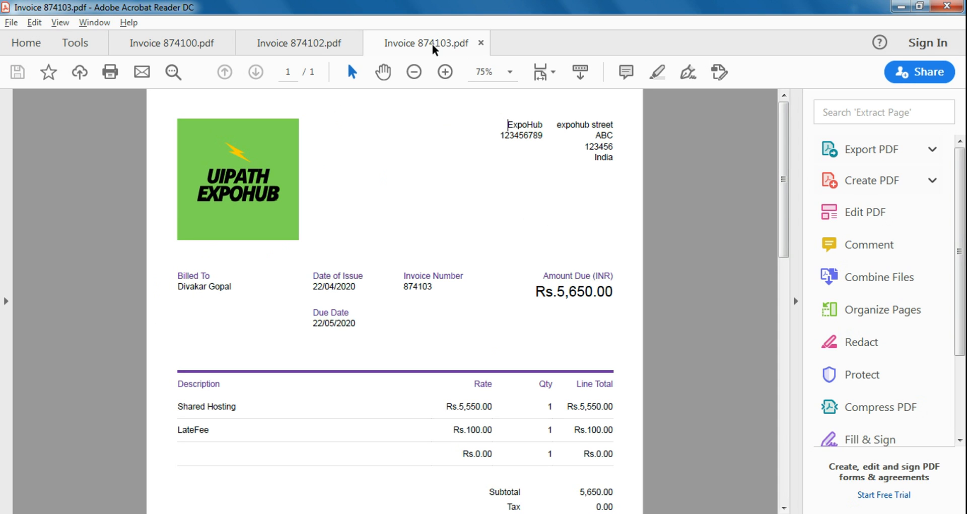
mouse_move(427, 220)
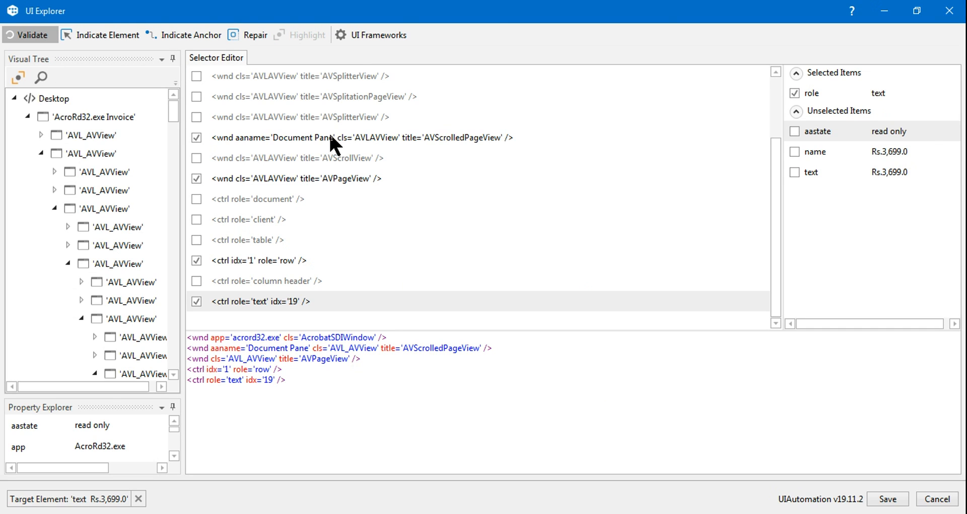
left_click(31, 34)
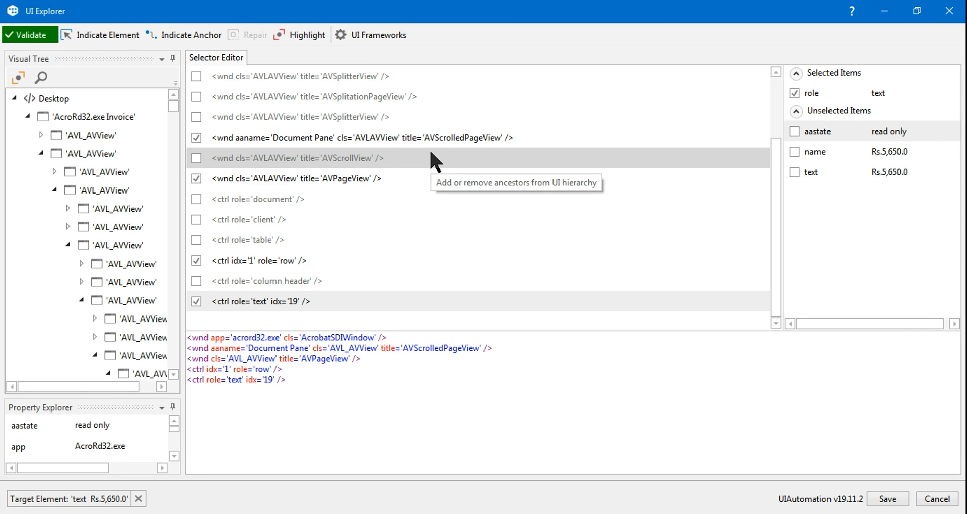
left_click(30, 35)
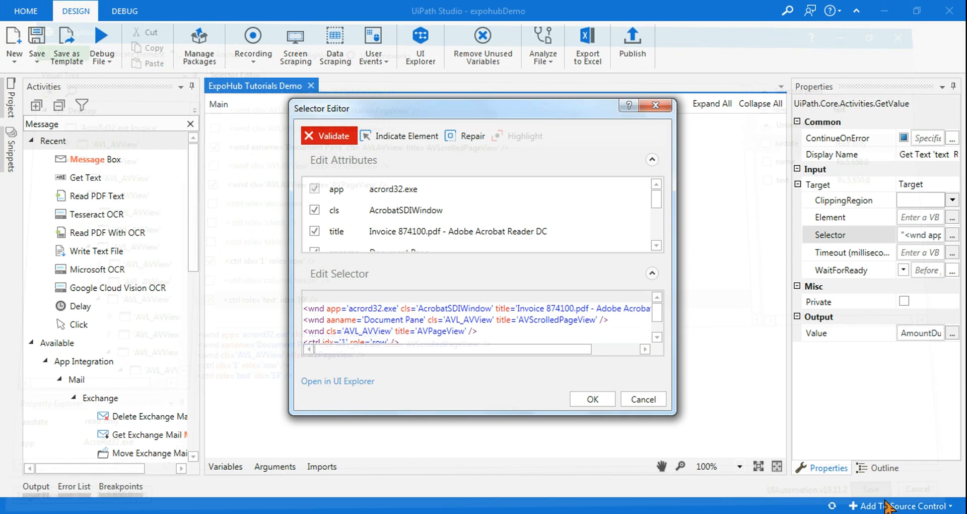
Save the generic selector and dismiss the Rs.3,699.0 and Rs.5,650.0 result messages.
left_click(591, 398)
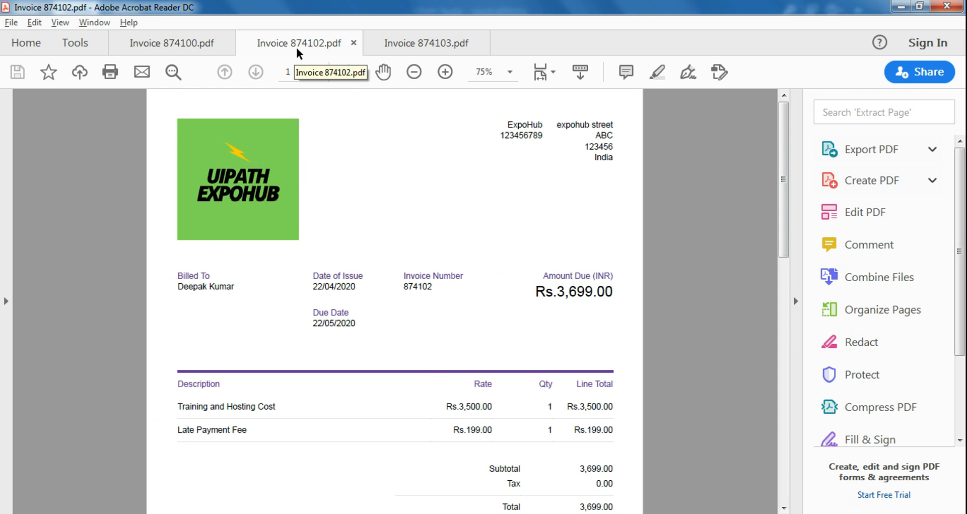
mouse_move(320, 54)
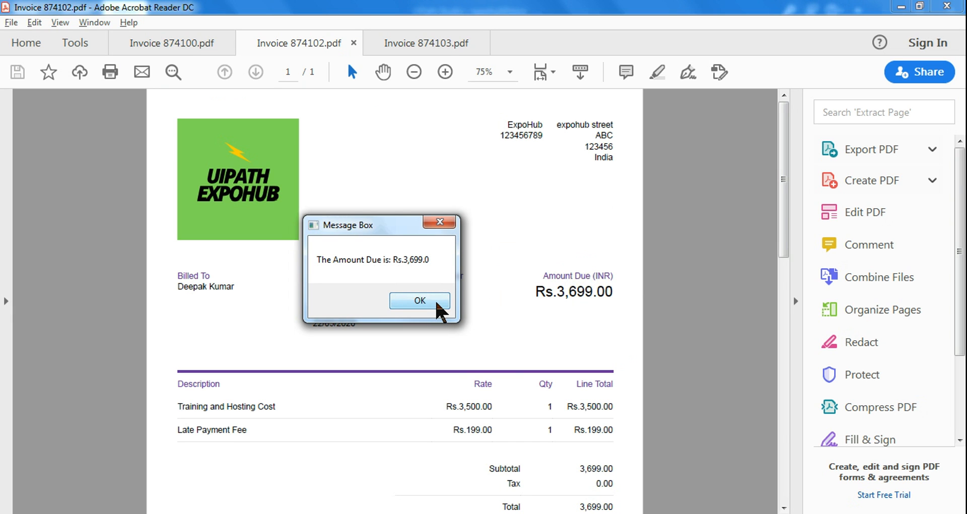
left_click(419, 301)
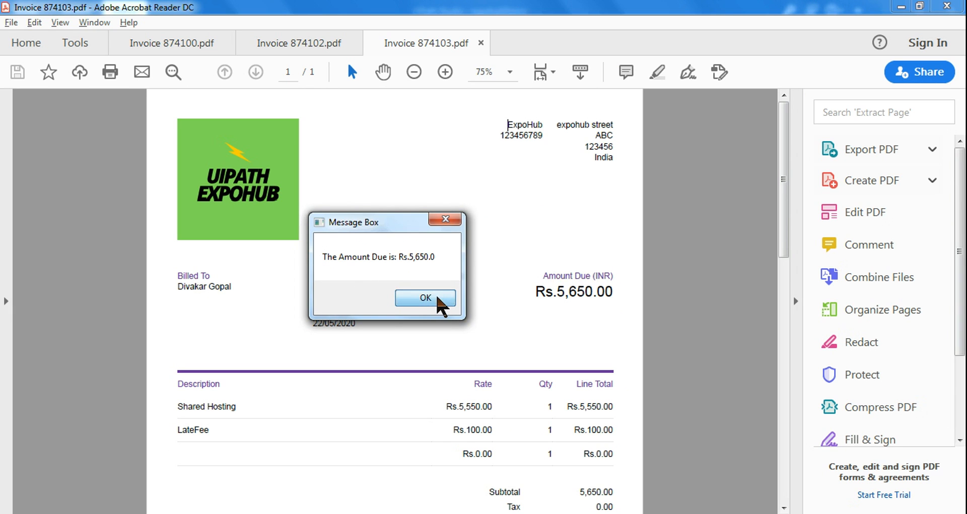
left_click(424, 297)
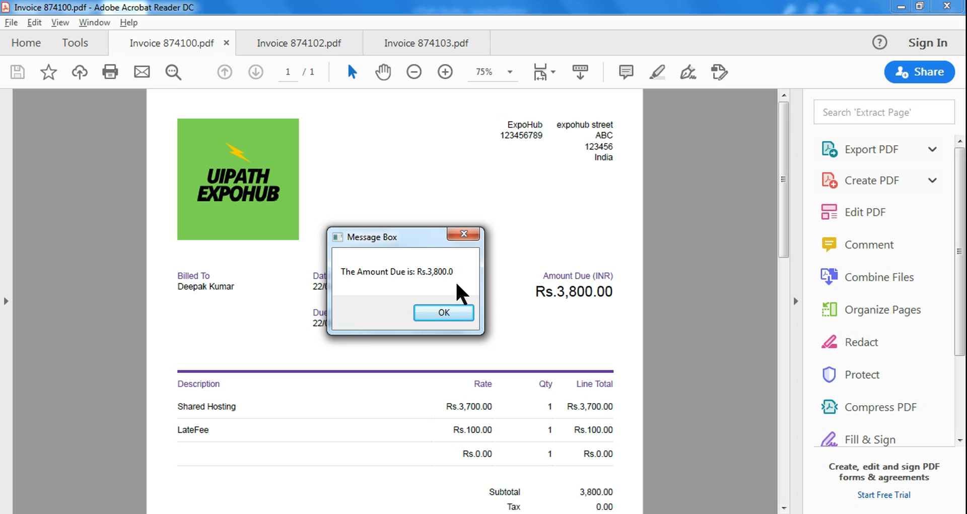
mouse_move(277, 122)
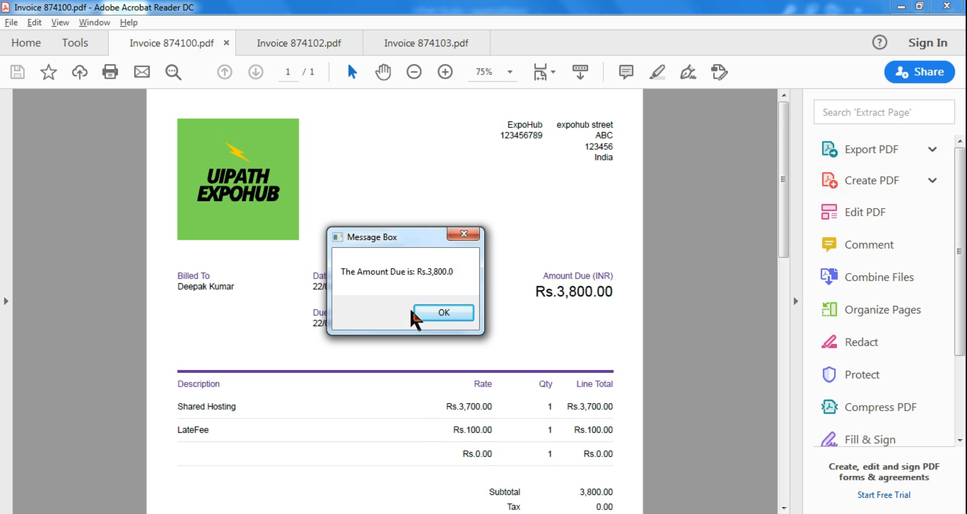
Dismiss the Rs.3,800.0 message and highlight the Notepad line about selecting the indicator.
left_click(443, 312)
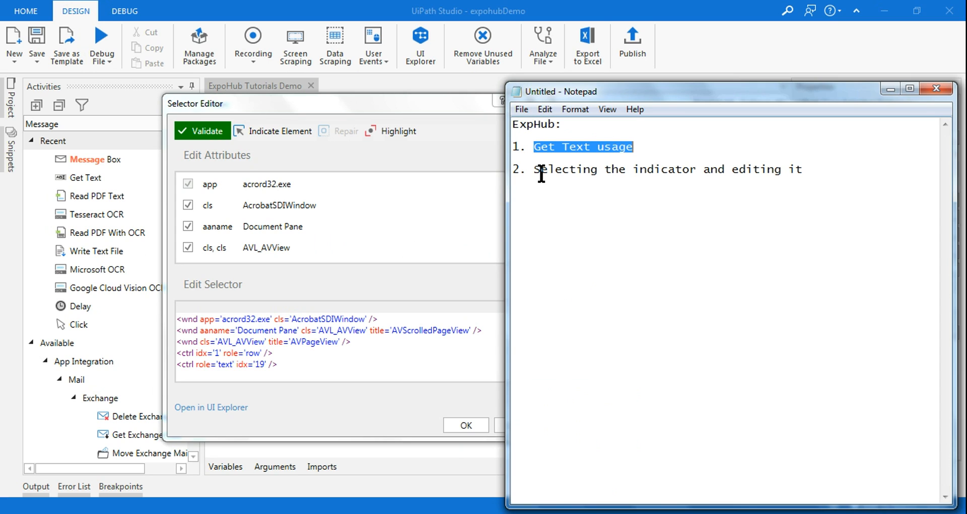
double_click(555, 170)
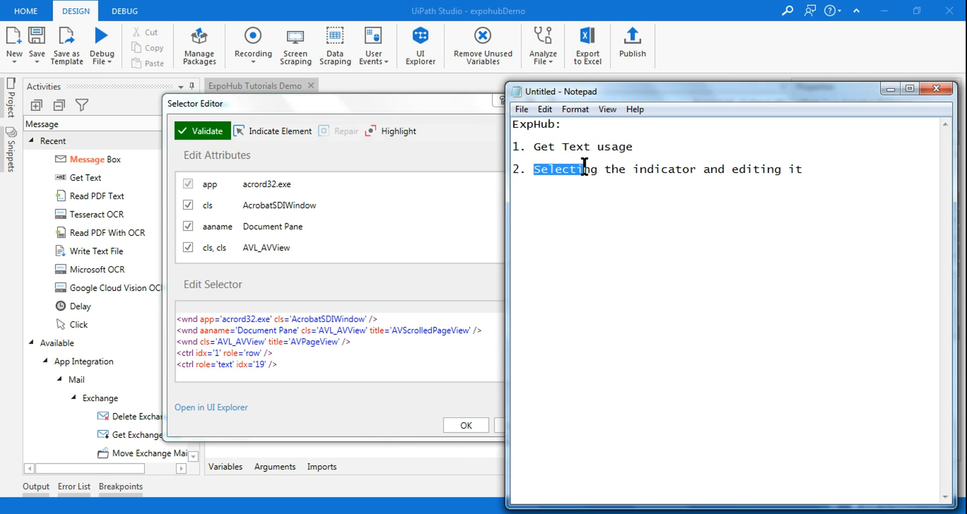
left_click_drag(585, 169, 719, 168)
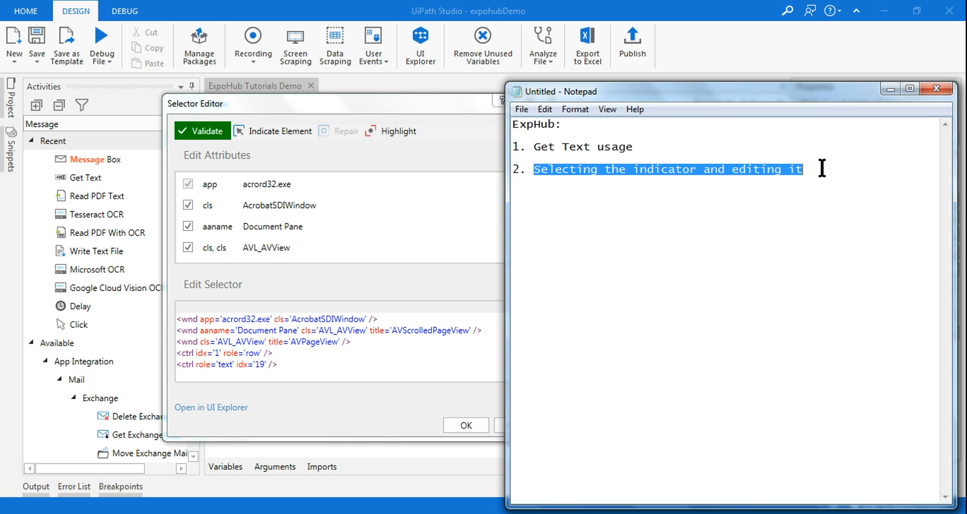
mouse_move(798, 99)
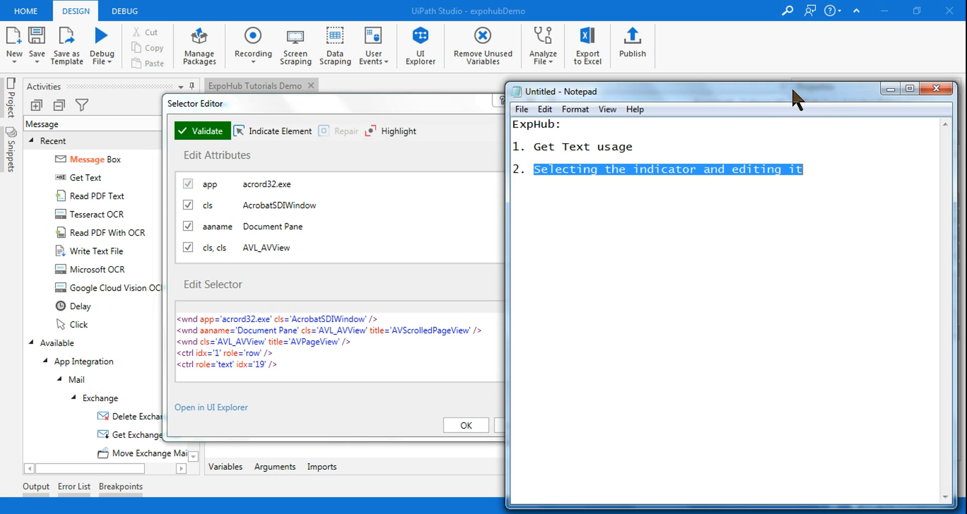